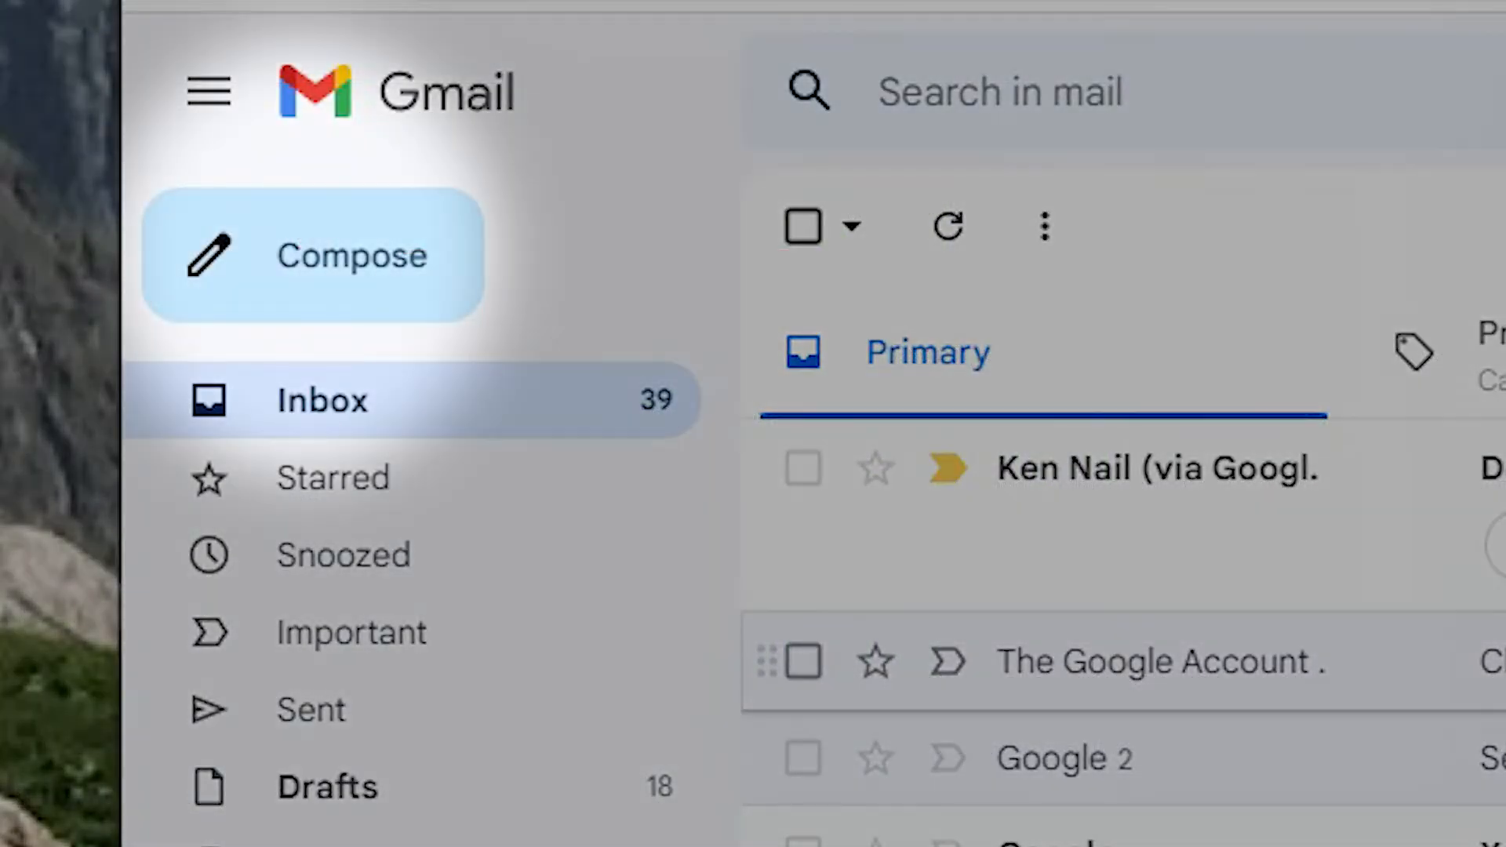
Start a new message titled 'Pickleball meetup' with Bcc recipients and a Zoom planning body
left_click(311, 255)
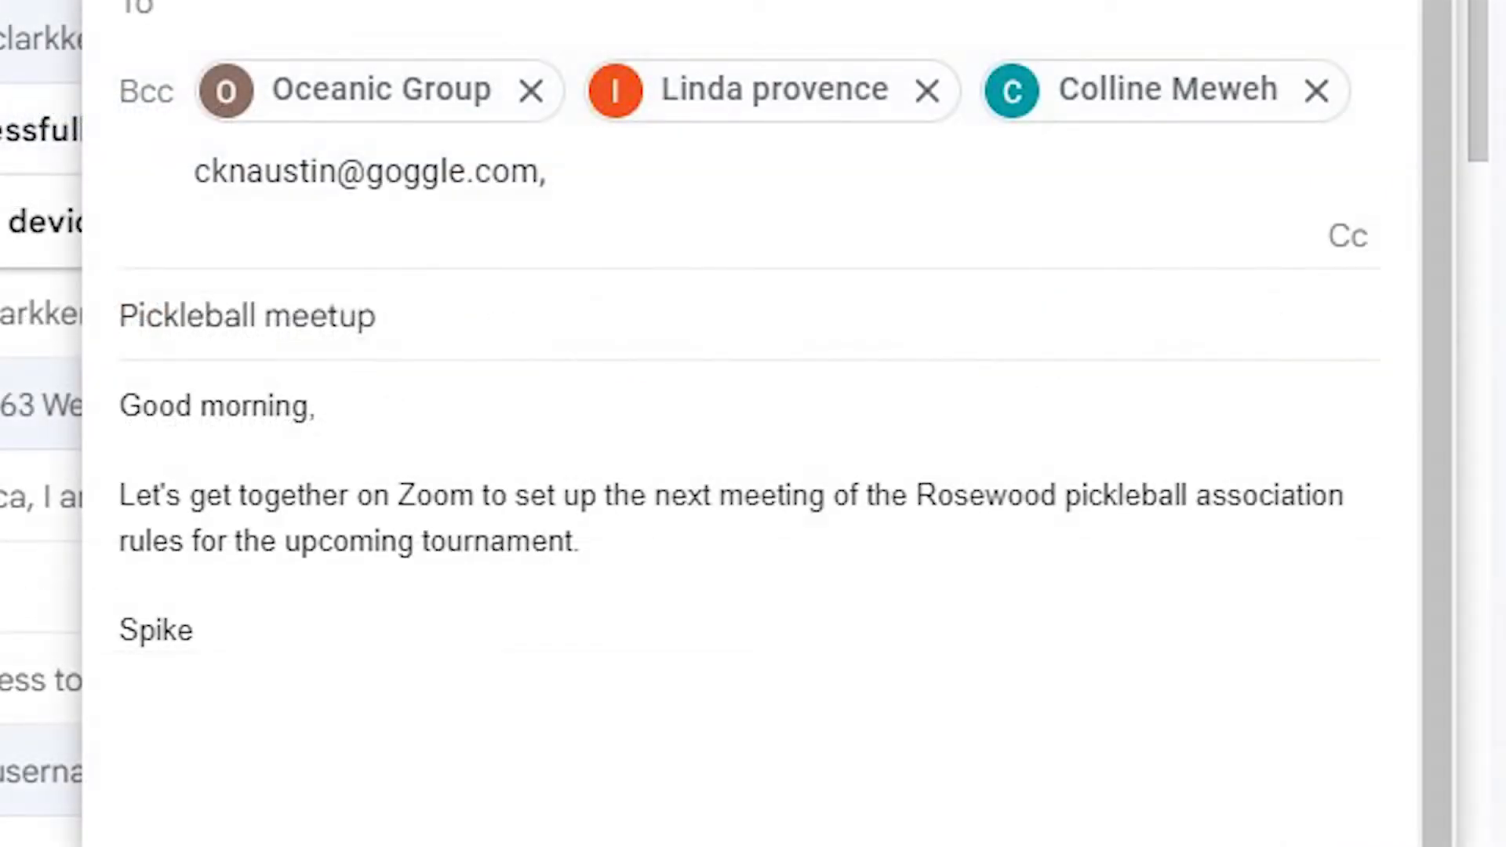
scroll("down", 3)
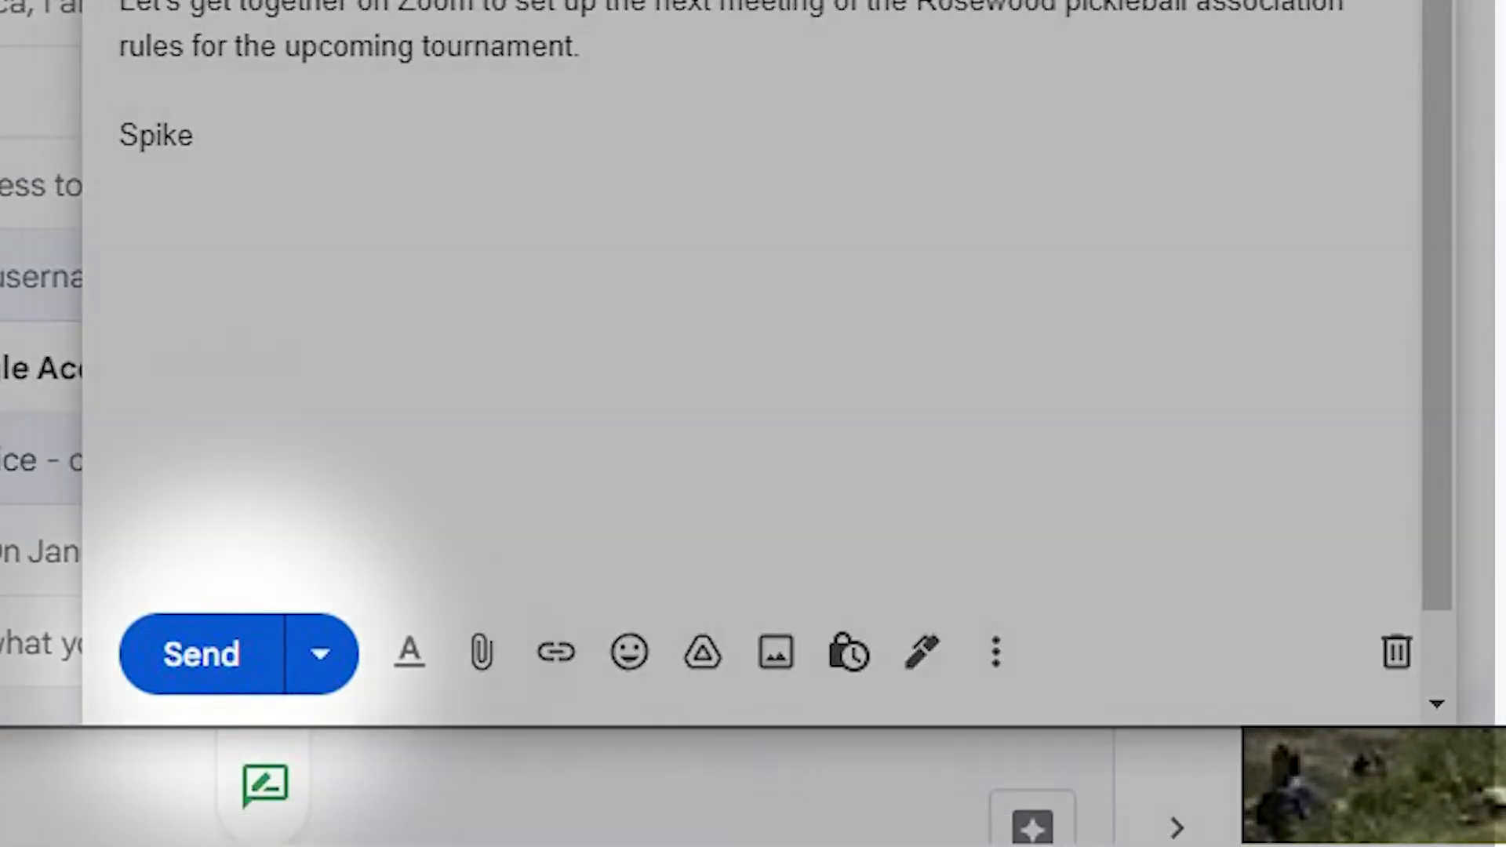
Send the Pickleball meetup email to its Bcc recipients
left_click(199, 654)
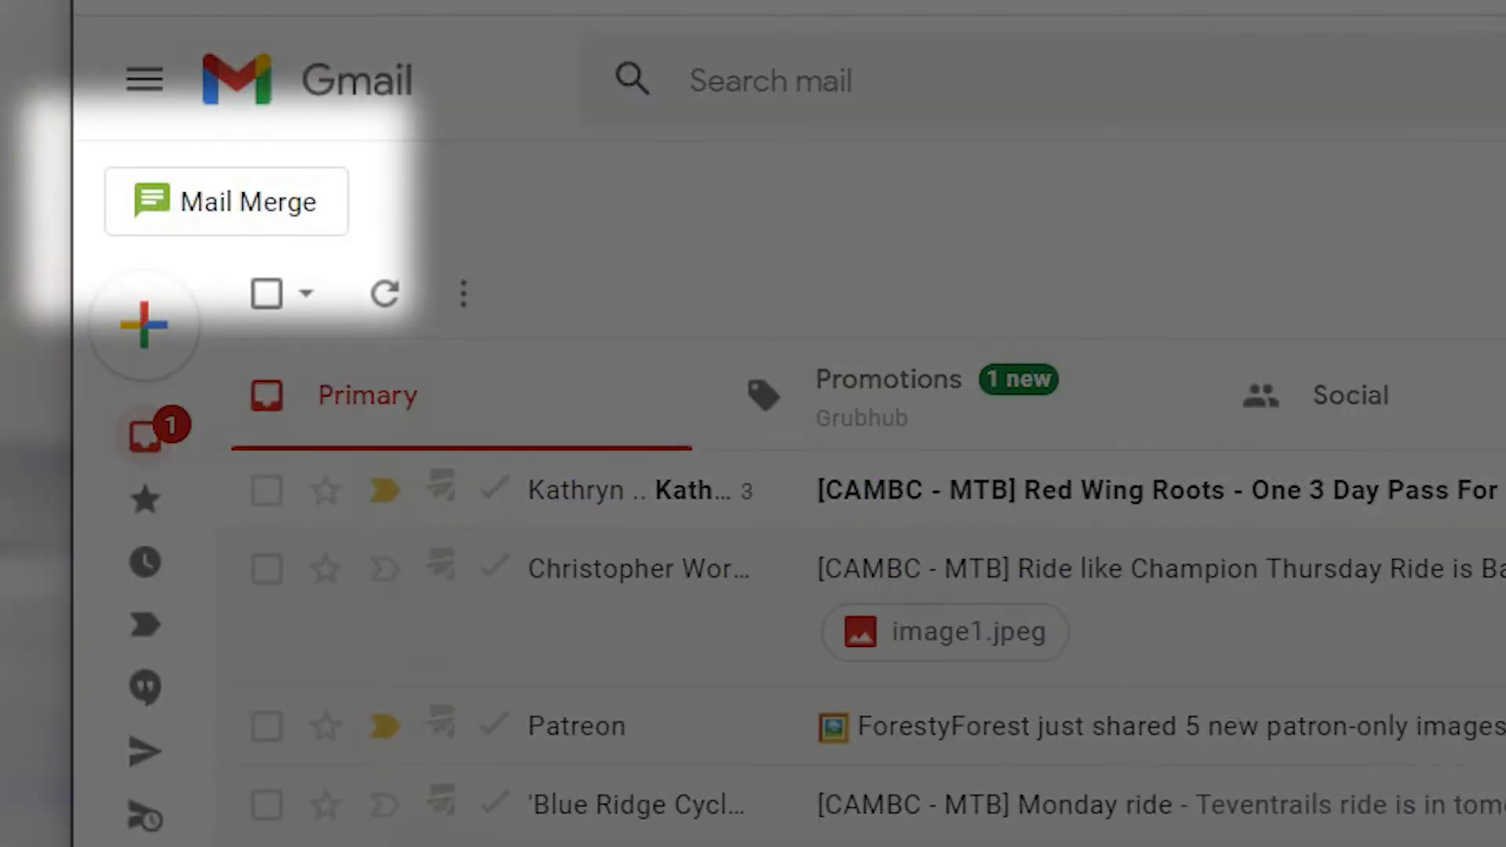
Create a new Right Inbox mail merge campaign dated 23 June 22, reaching Step 1 Add Recipients
left_click(226, 201)
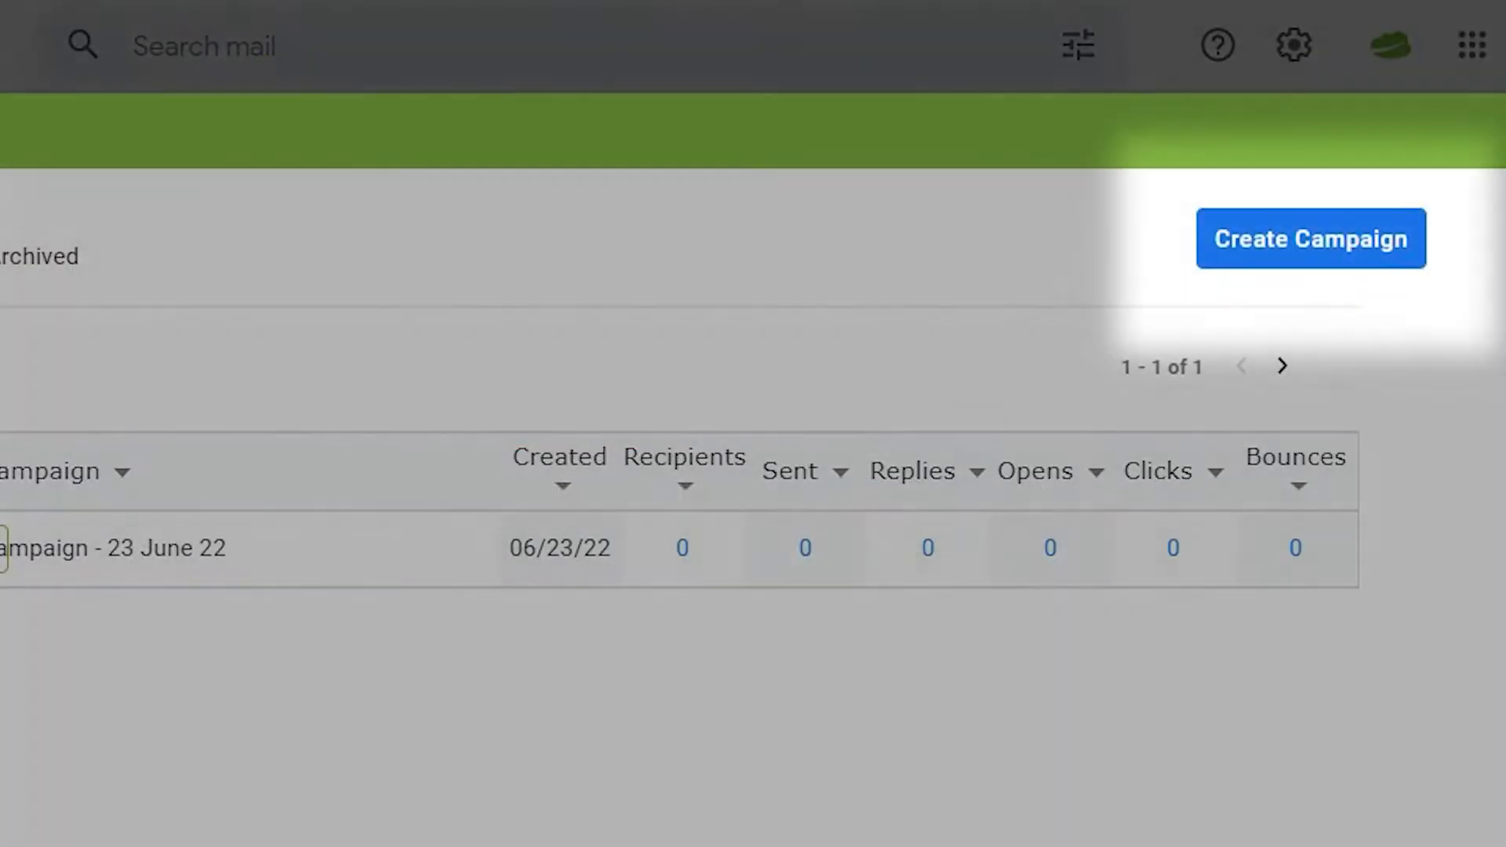
left_click(1310, 238)
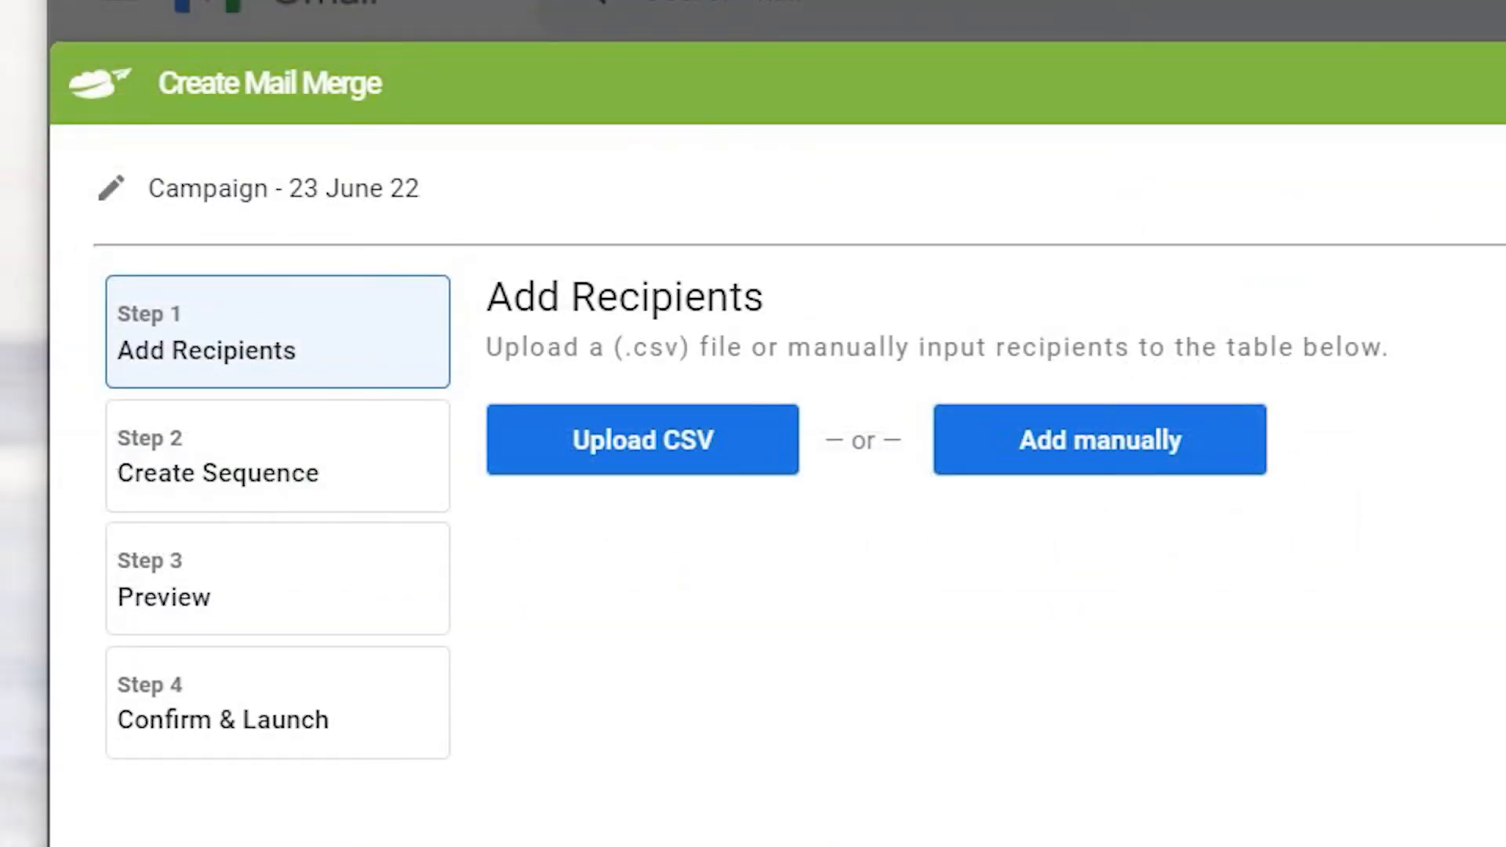
left_click(642, 440)
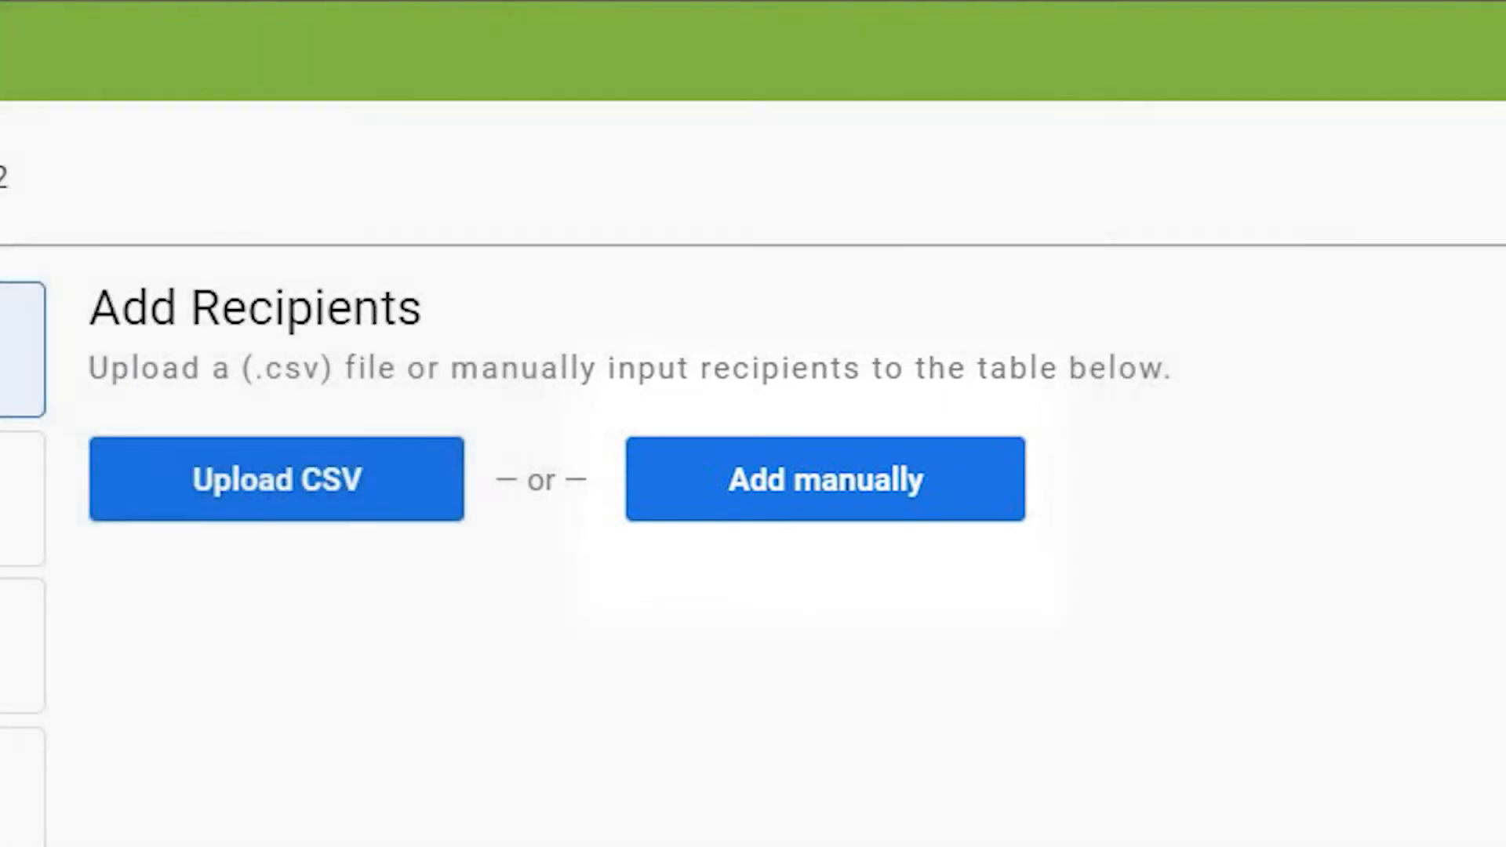
left_click(824, 480)
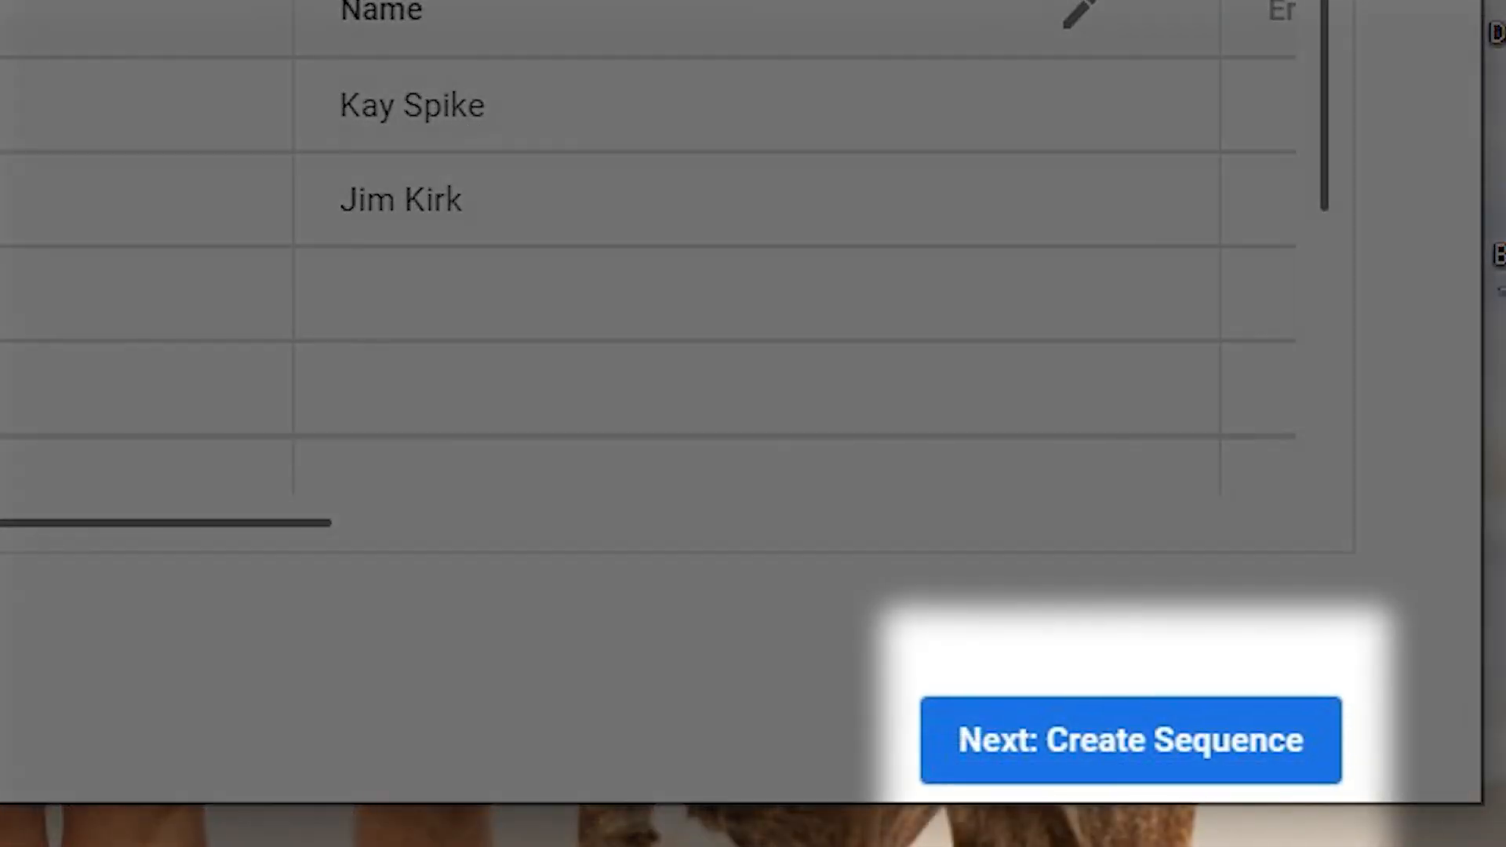
left_click(1131, 741)
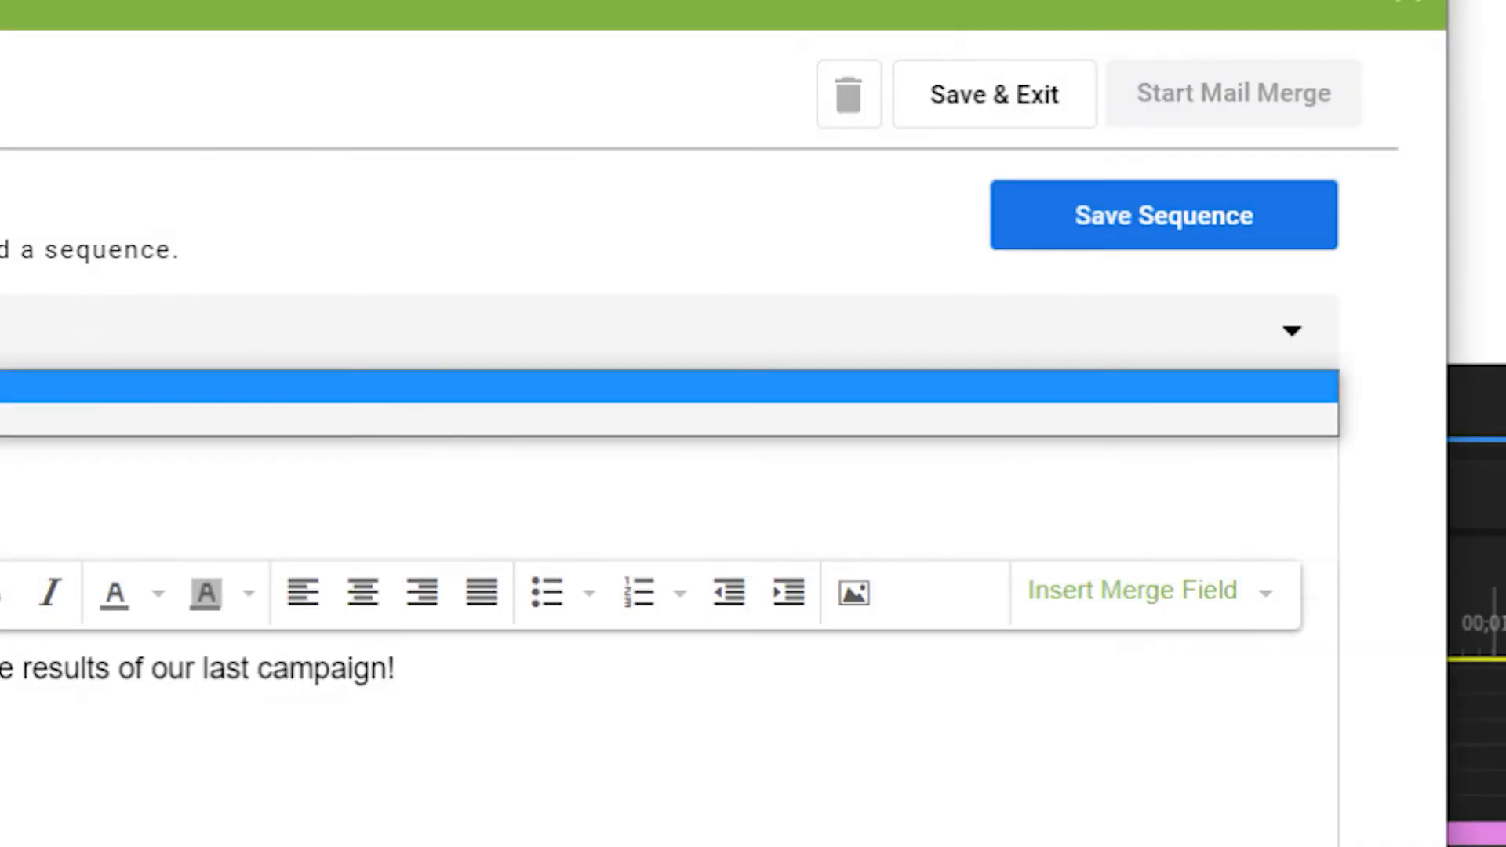
Choose the campaign's email sequence from the sequence dropdown
left_click(1291, 331)
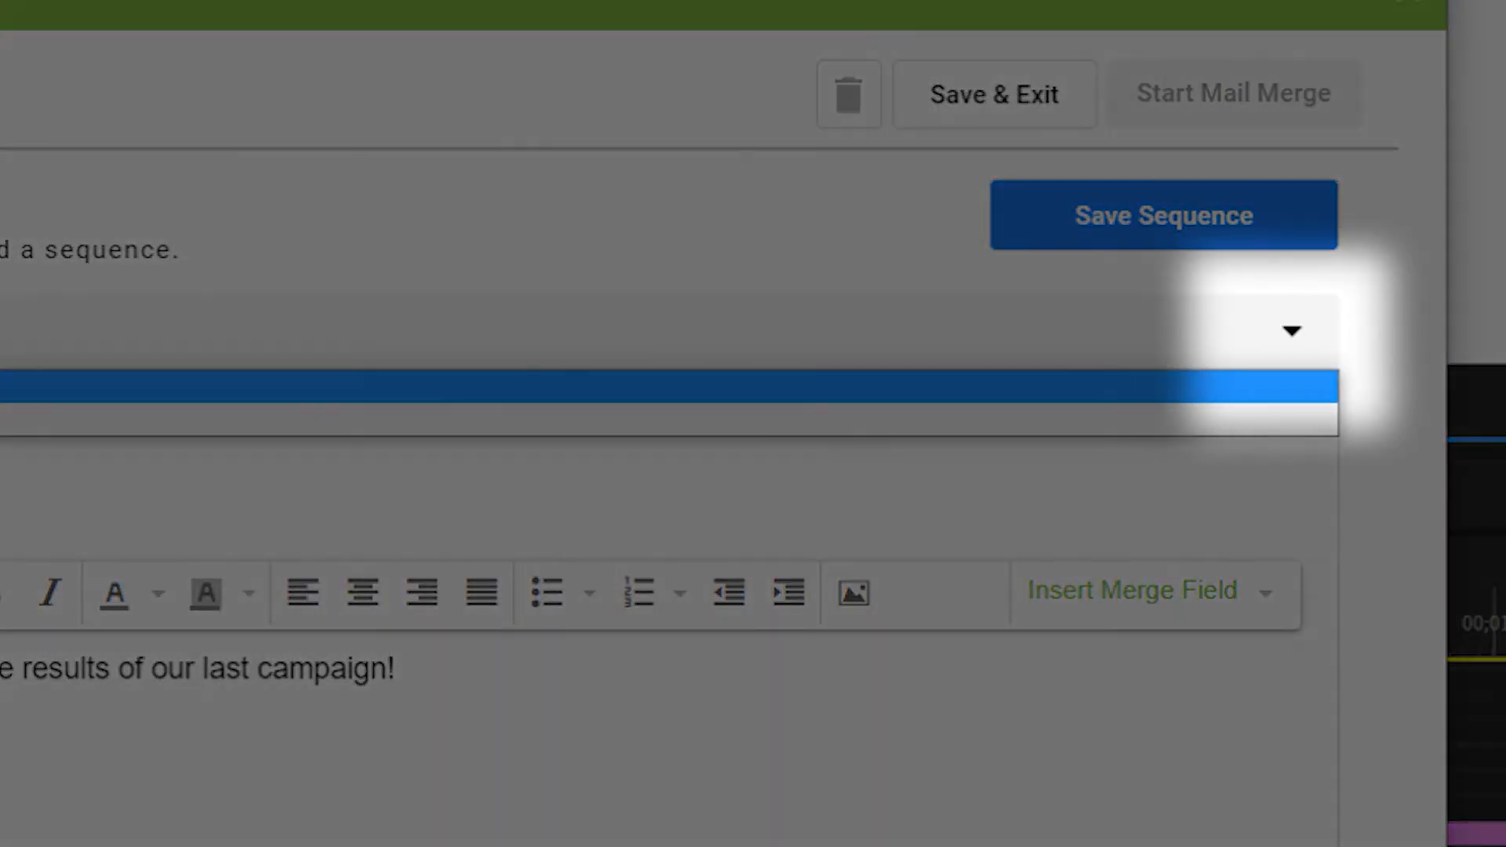
left_click(1291, 331)
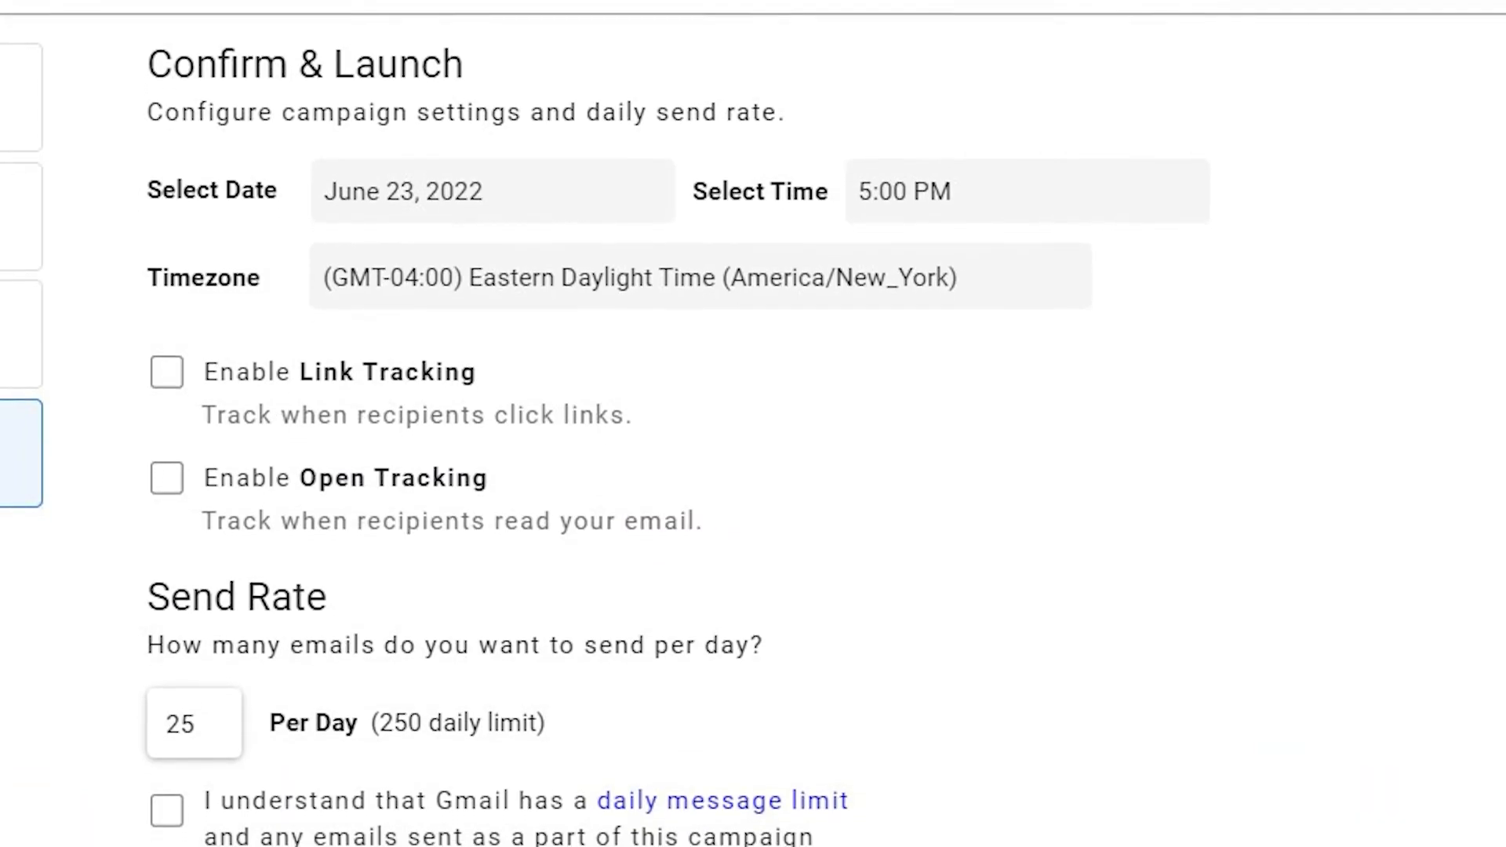
scroll("down", 3)
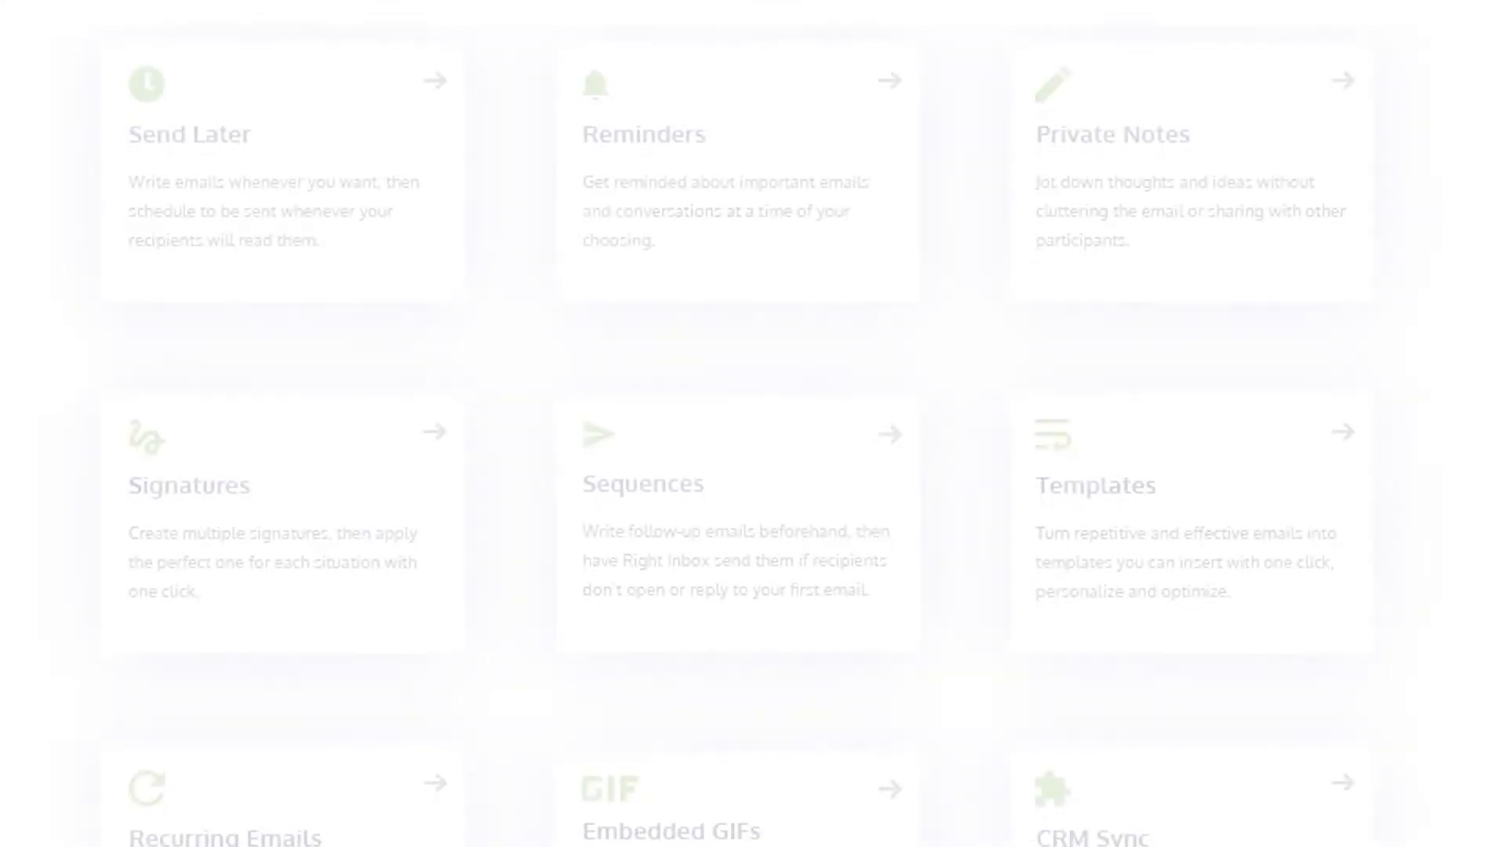
scroll("down", 3)
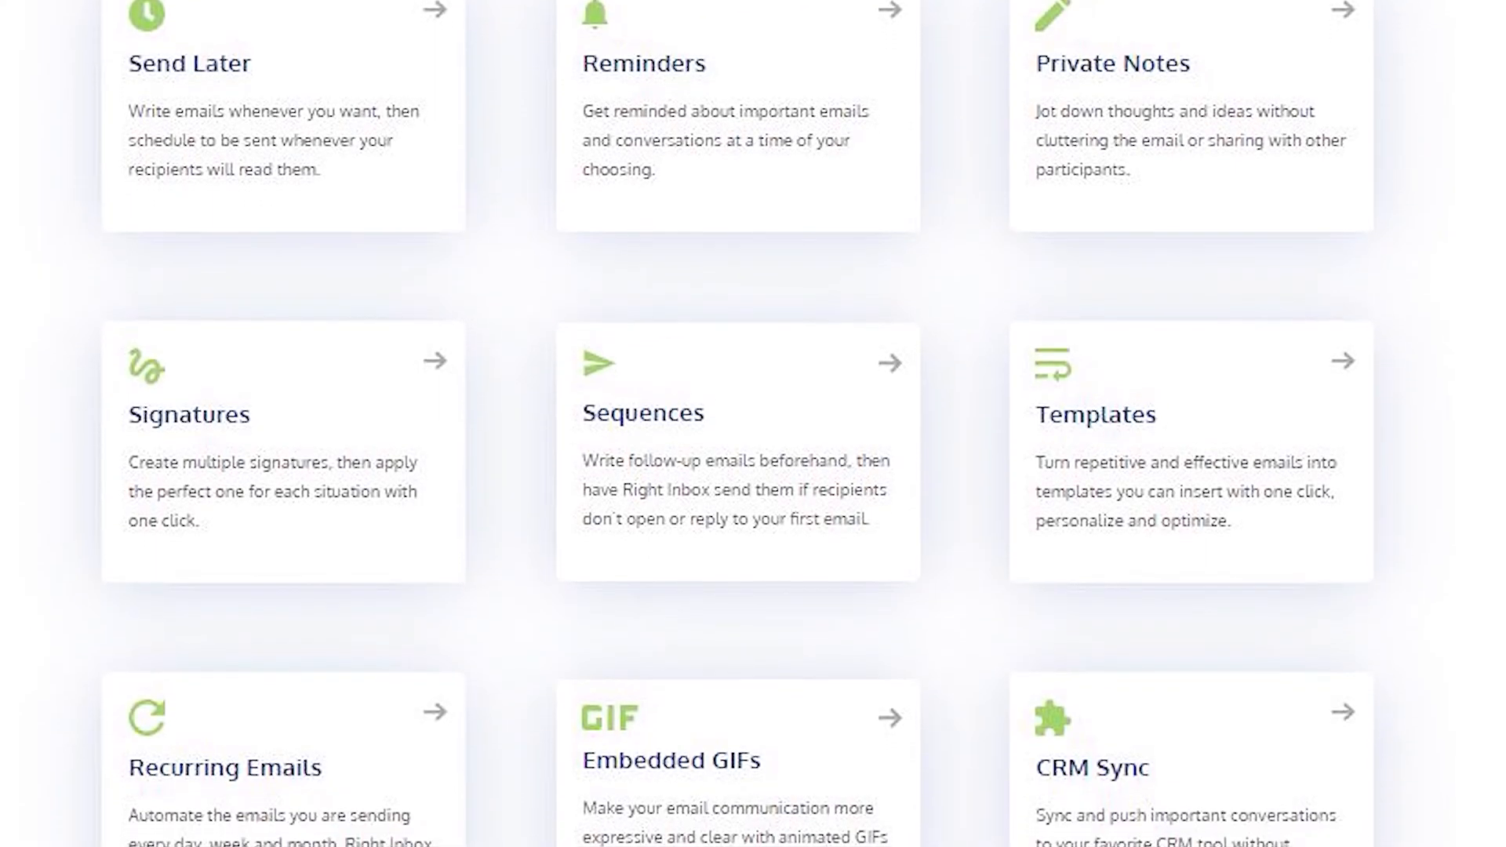
scroll("down", 3)
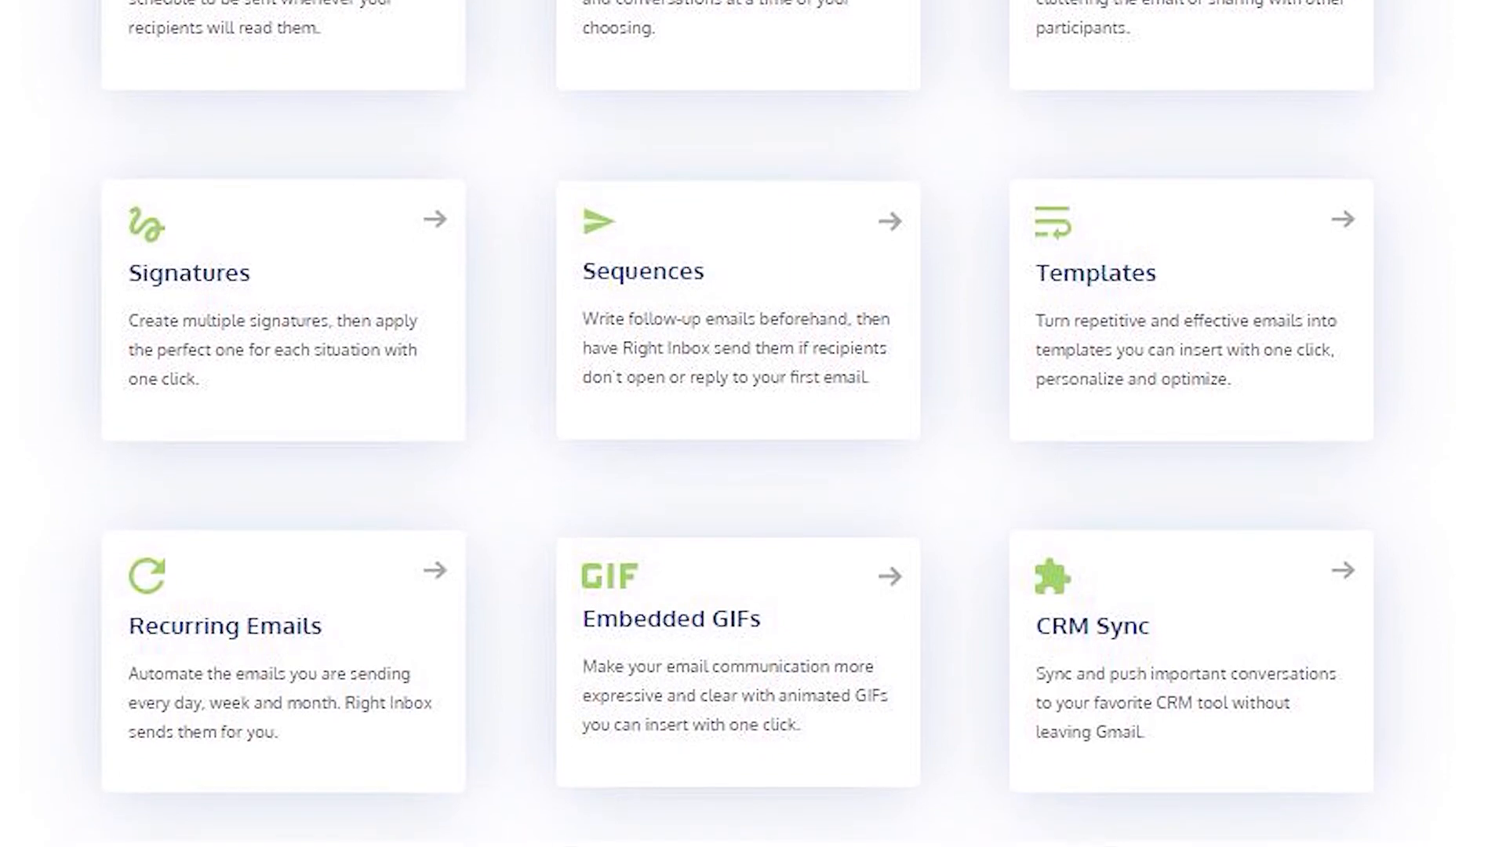
scroll("down", 3)
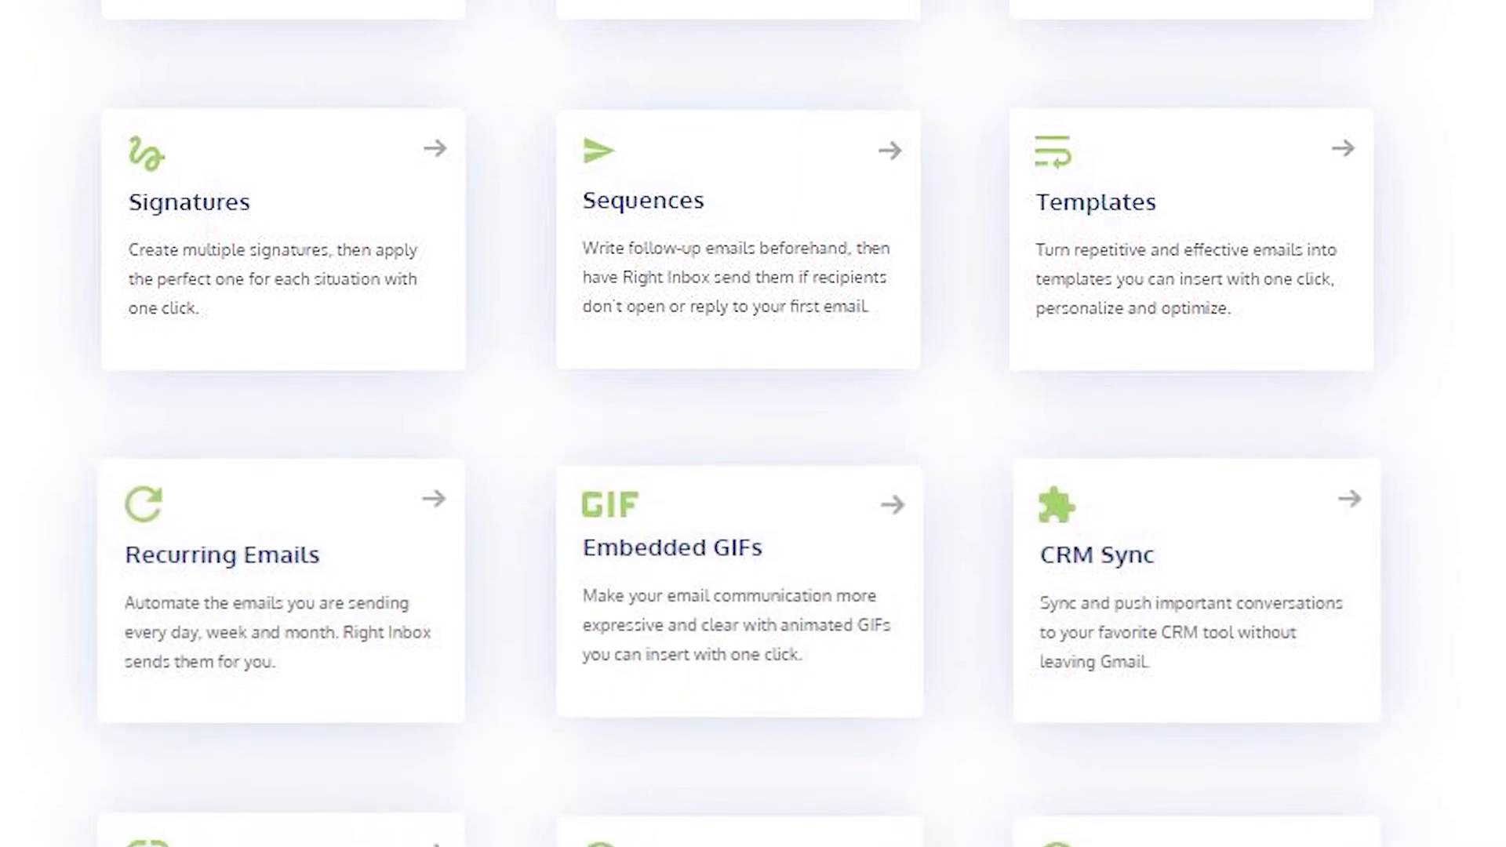
scroll("down", 3)
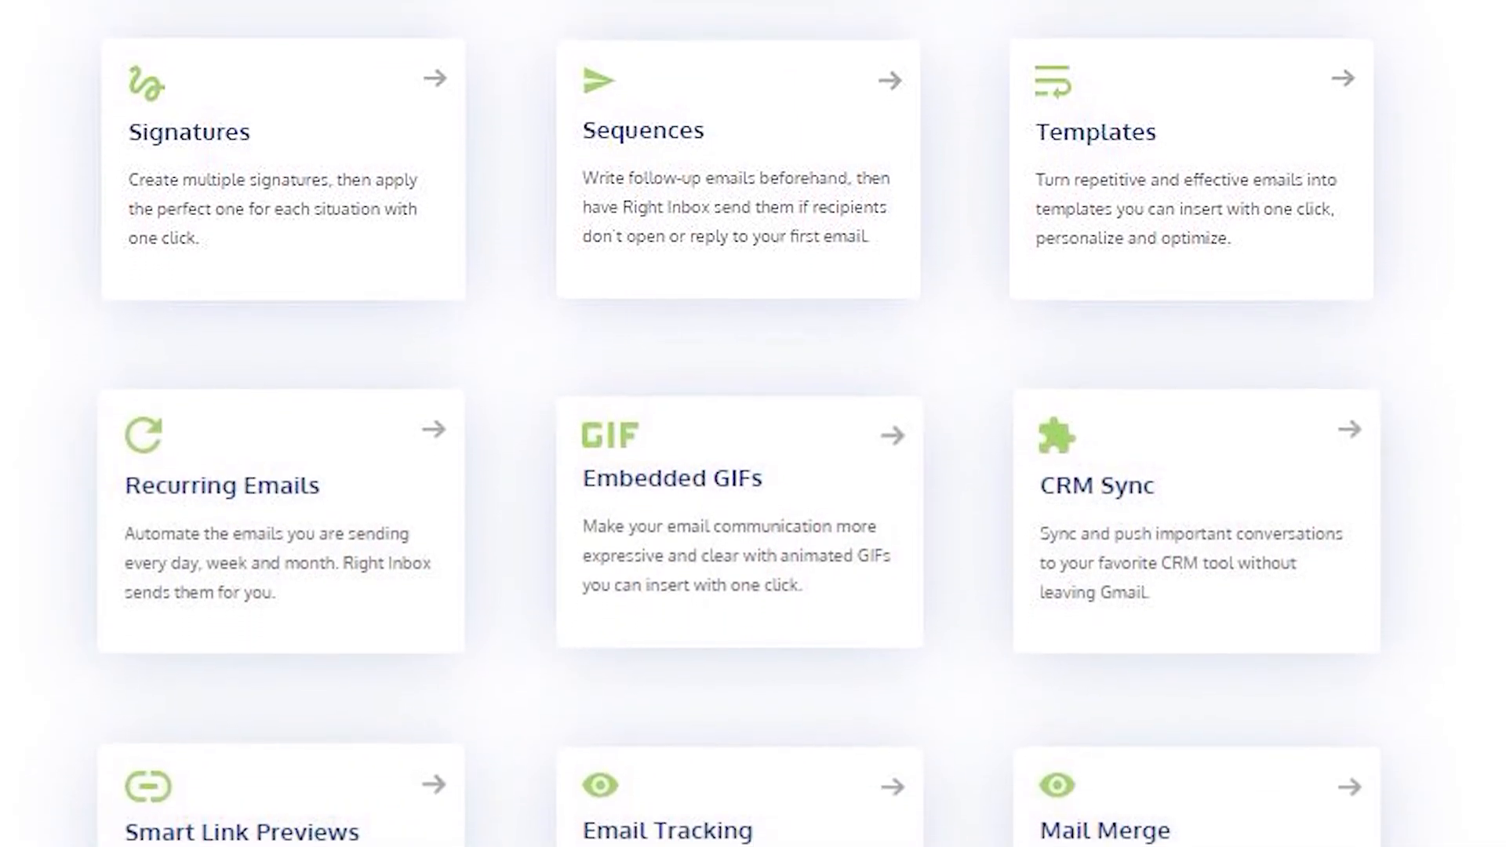
scroll("down", 3)
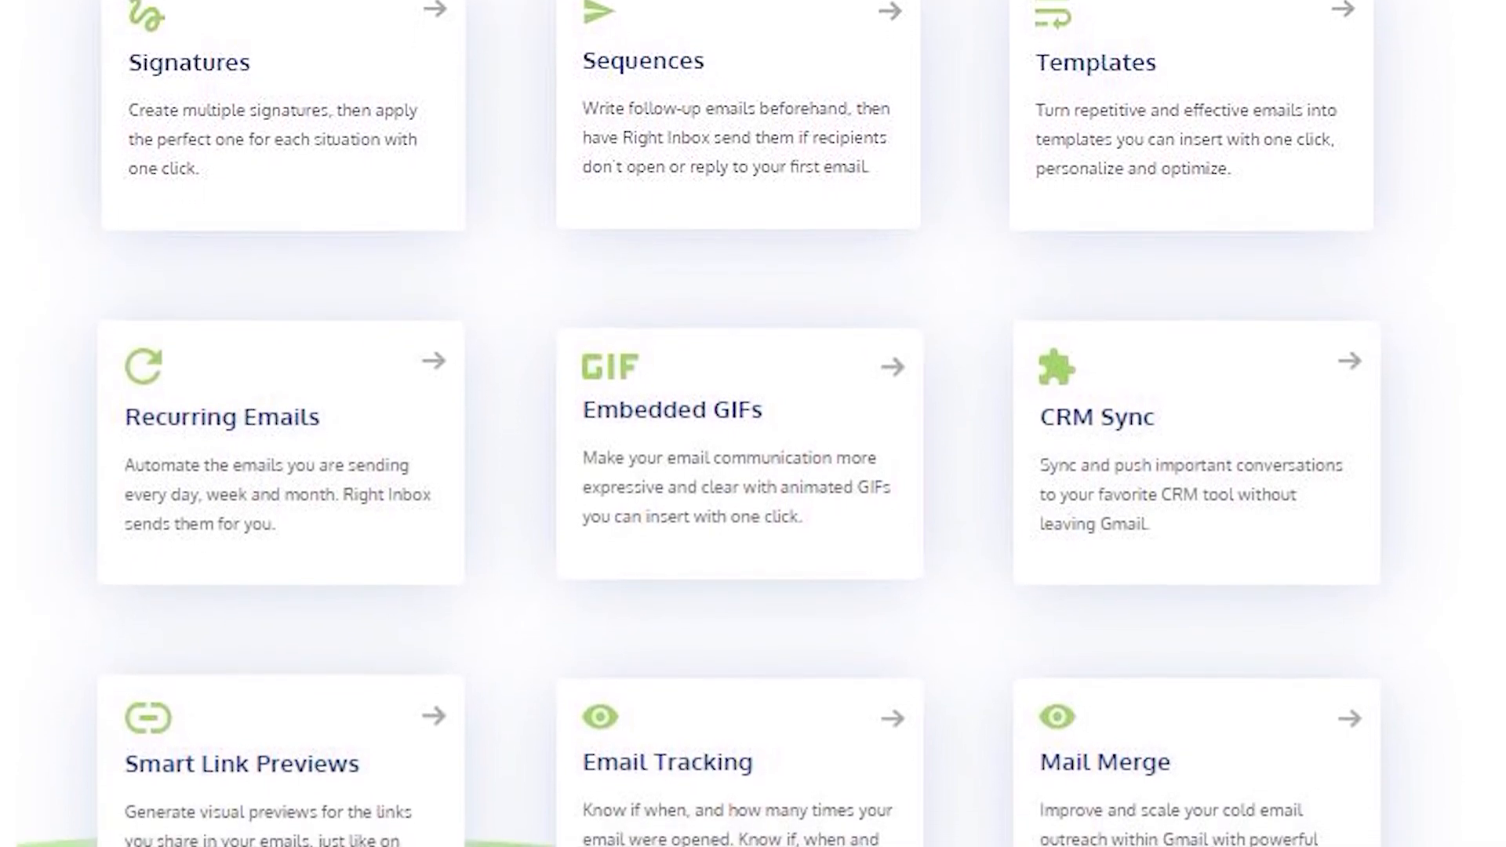
scroll("down", 3)
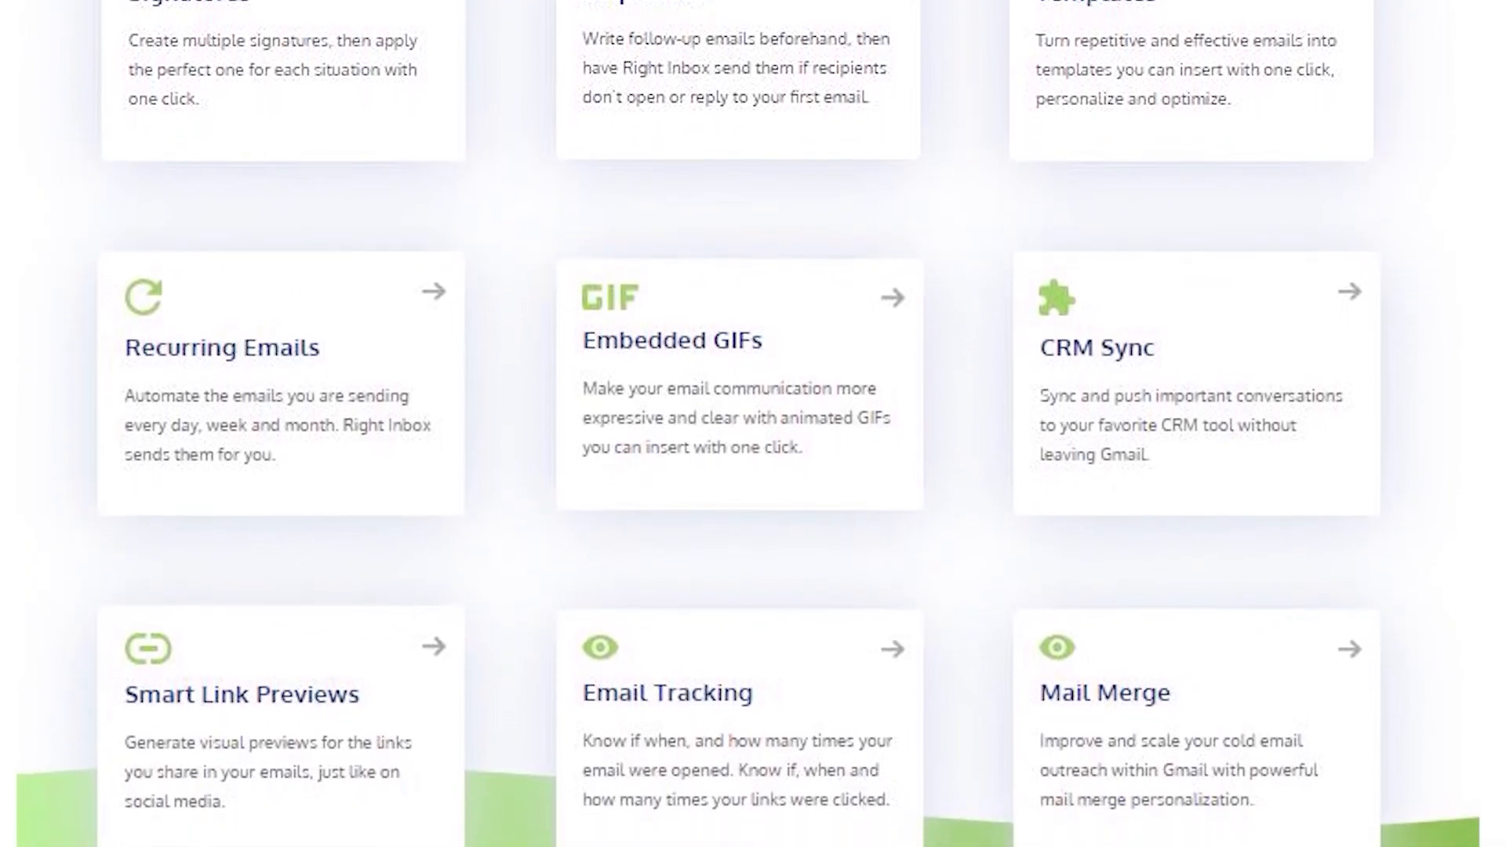